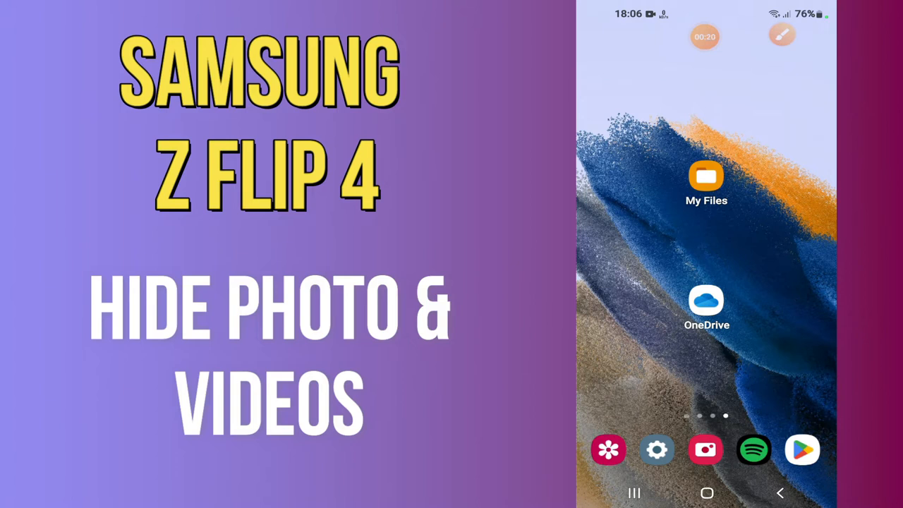
mouse_move(591, 195)
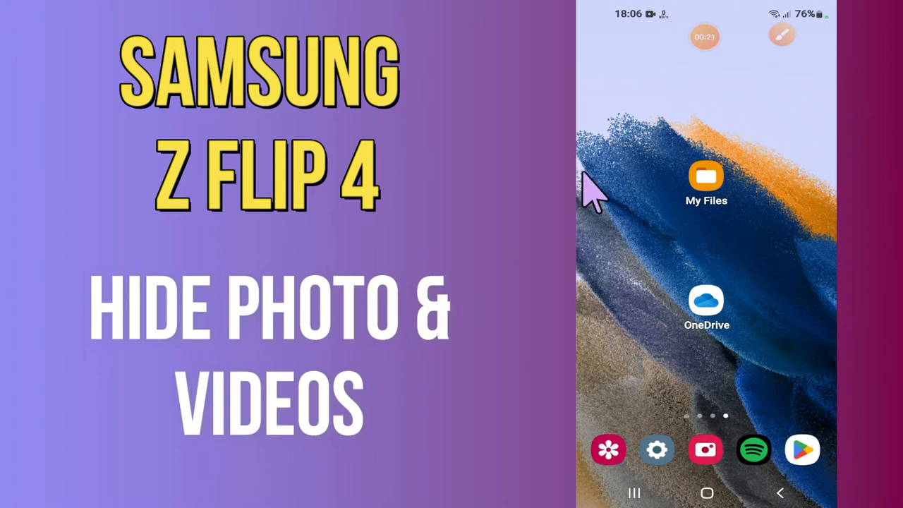
scroll("left", 3)
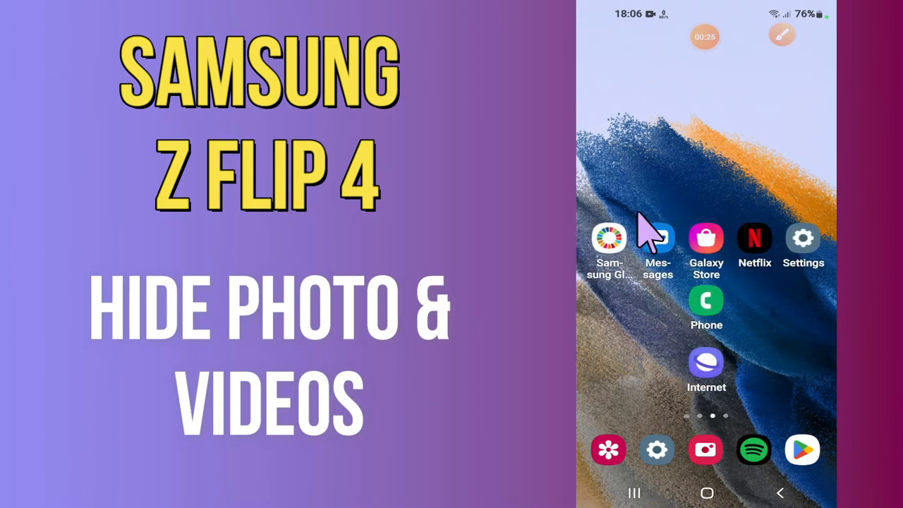
scroll("left", 3)
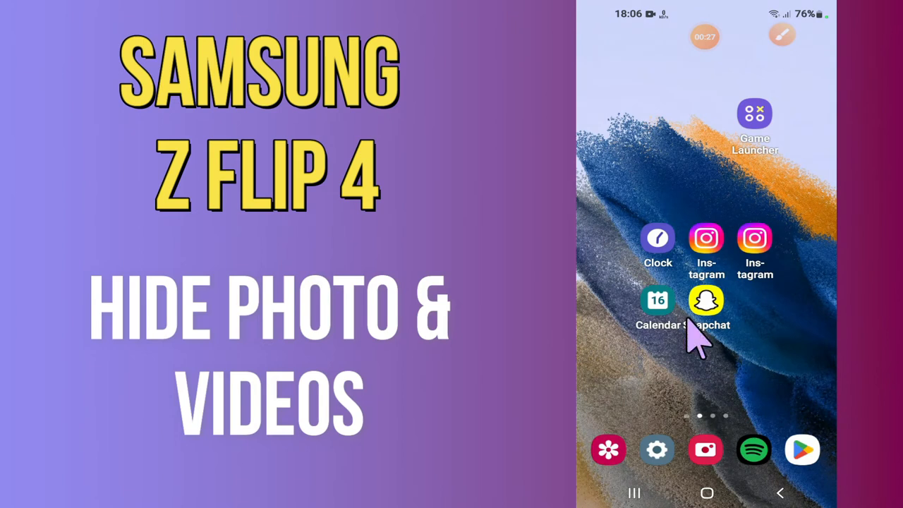